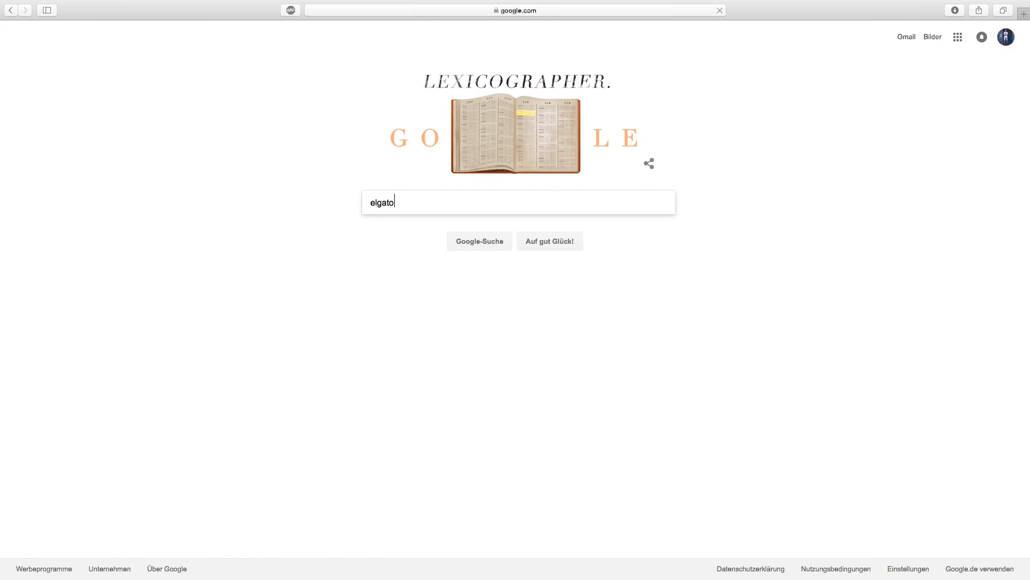
Step: Search Google for 'elgato' and go to the Elgato downloads page
key("Return")
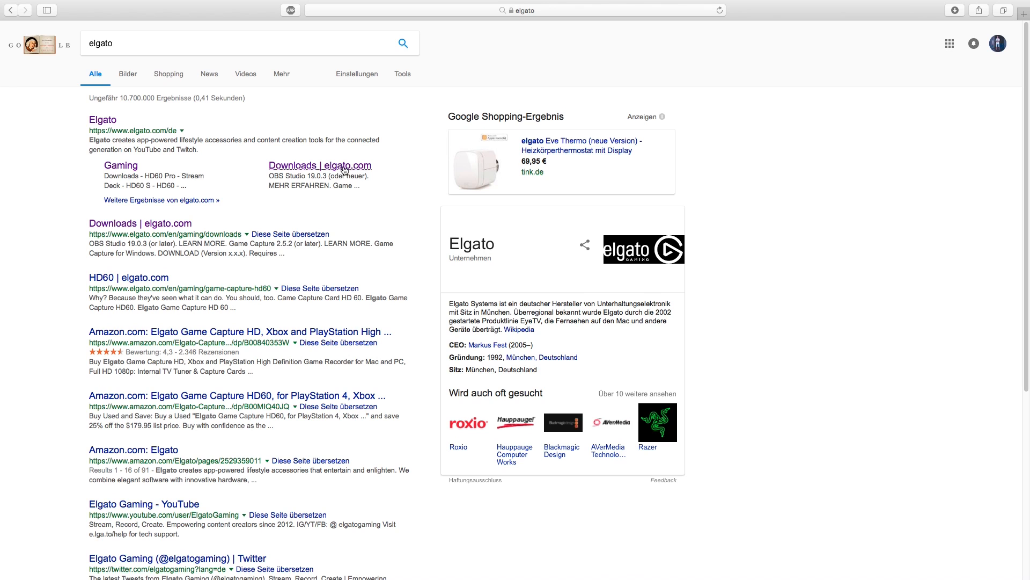
left_click(320, 165)
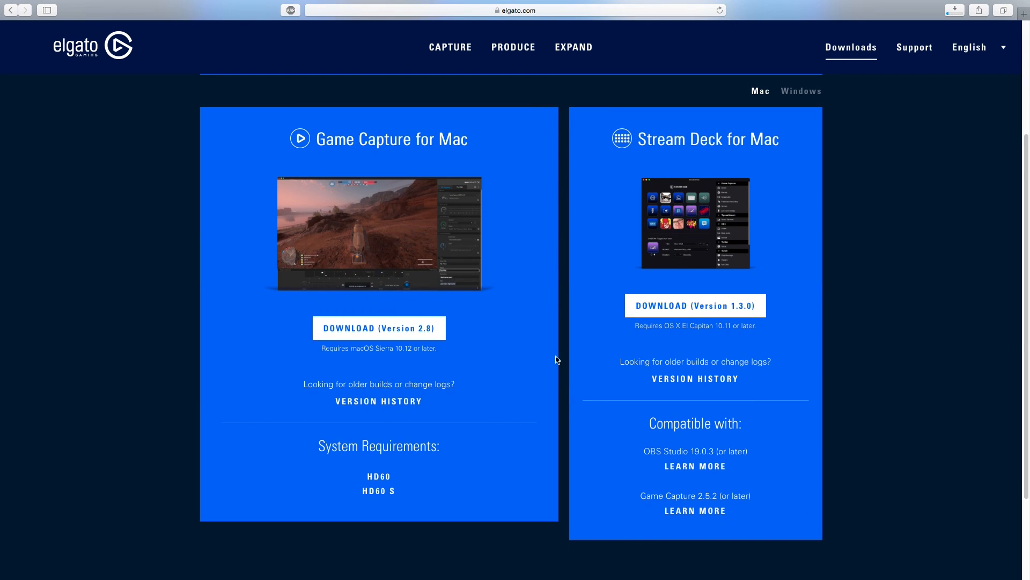
mouse_move(587, 444)
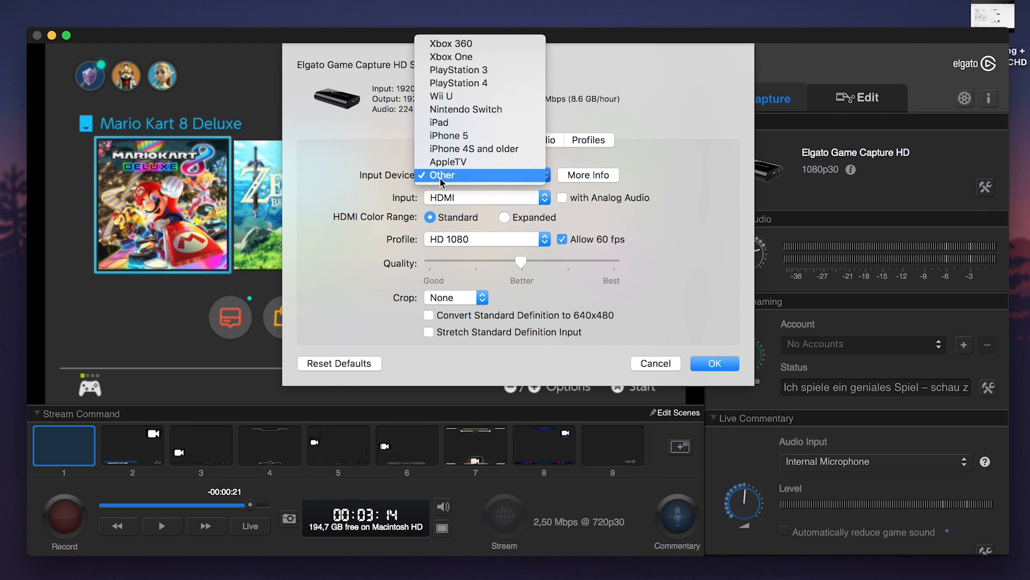
mouse_move(441, 115)
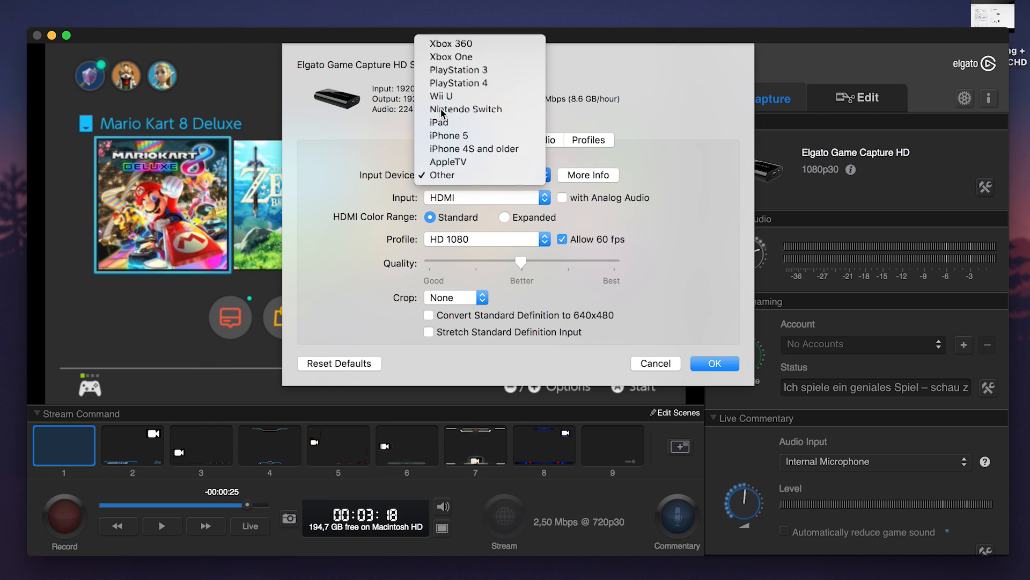
Step: Set the input device to Nintendo Switch with the HD 1080 capture profile
left_click(466, 109)
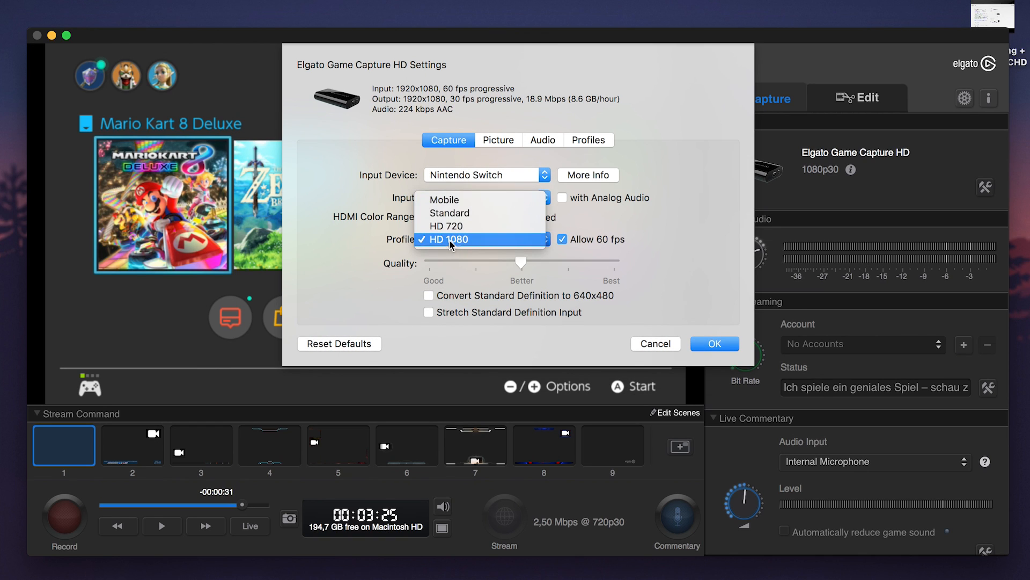
left_click(451, 239)
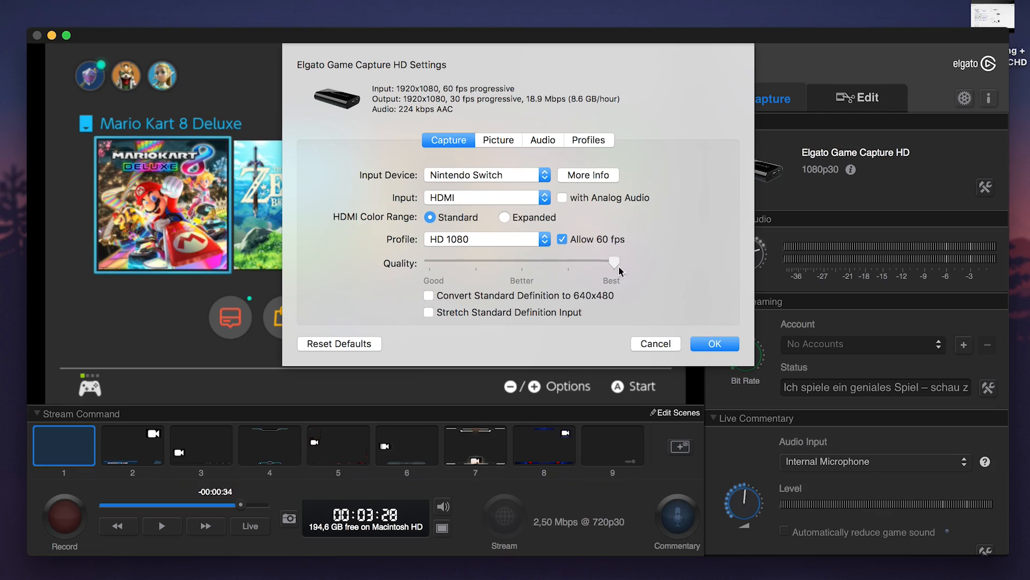